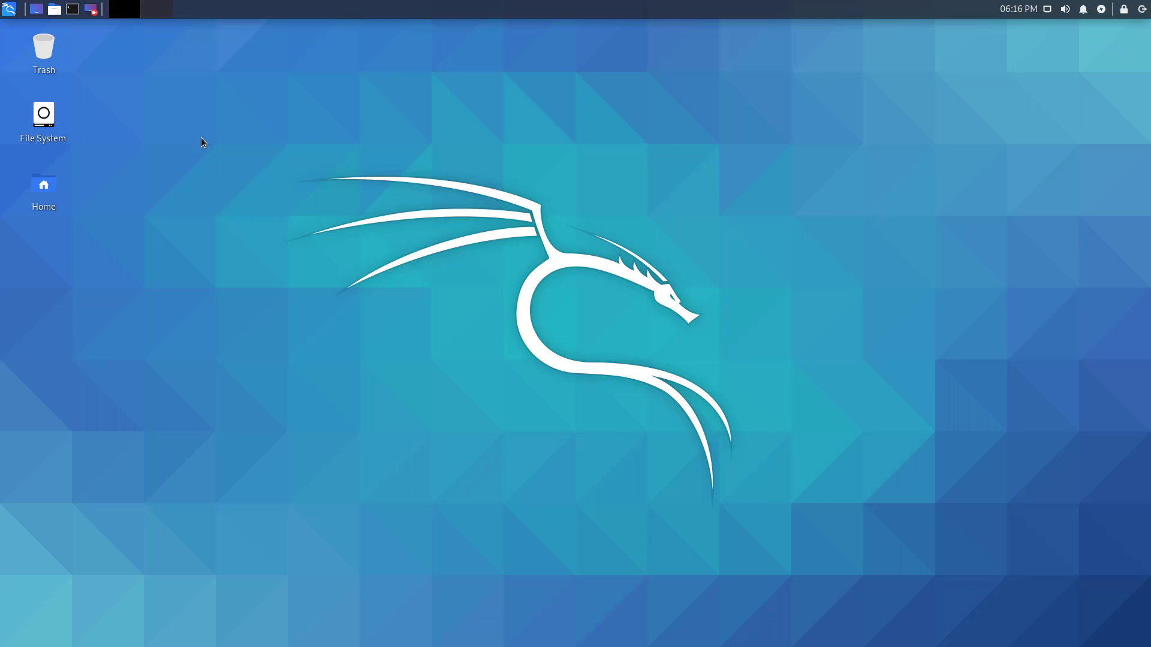
Launch Firefox from the top panel, landing on the Google home page.
{"action": "left_click", "coordinate": [123, 9]}
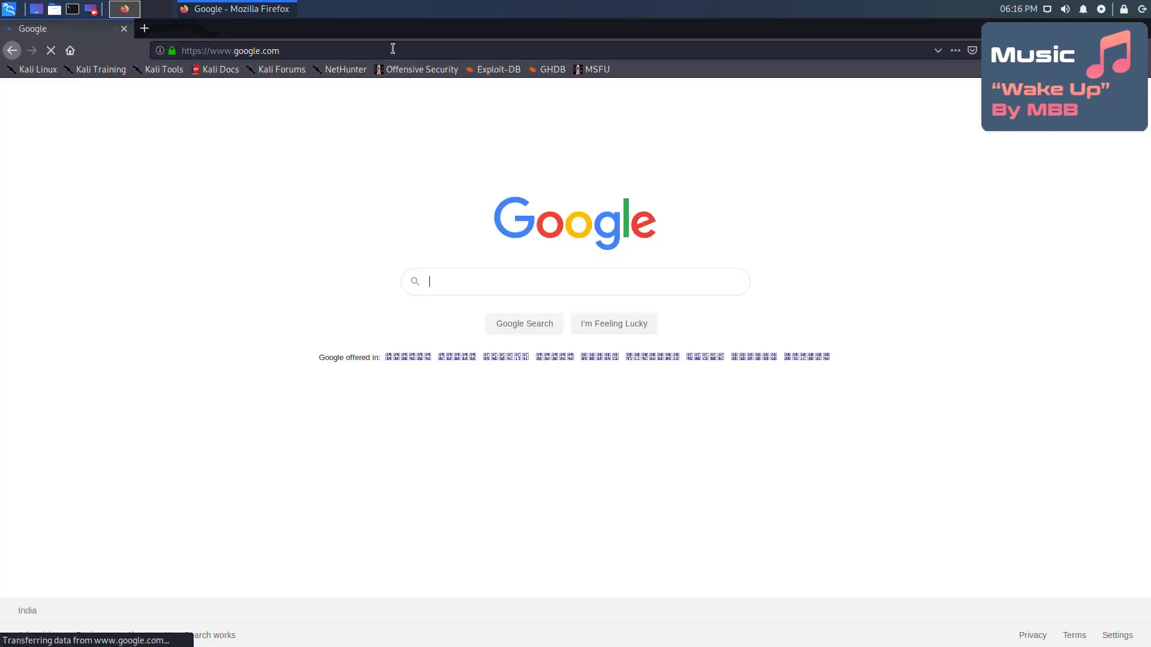
Search Google for 'chrome' and open the official Google Chrome download result.
{"action": "type", "text": "chrome"}
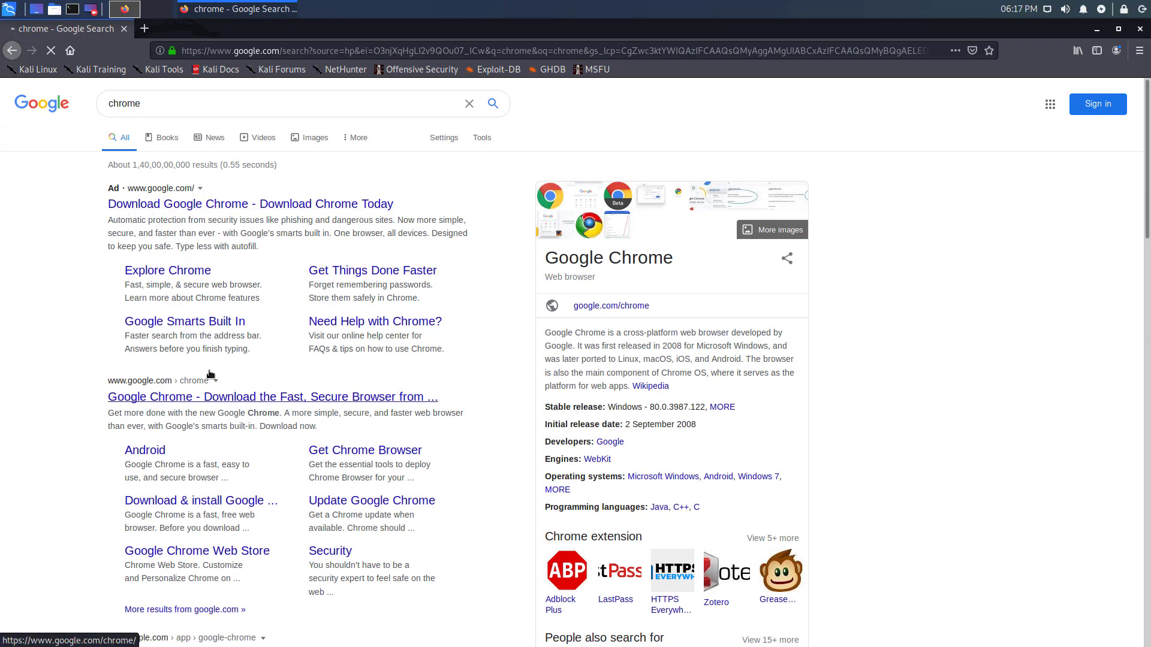
{"action": "left_click", "coordinate": [272, 397]}
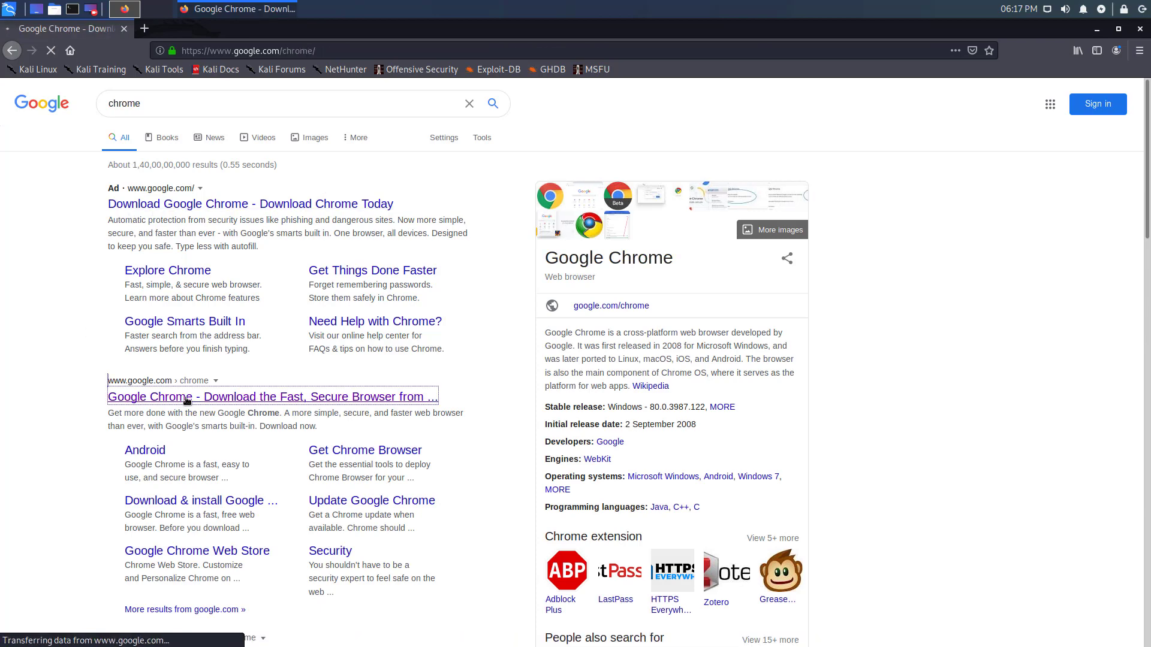
{"action": "left_click", "coordinate": [272, 396]}
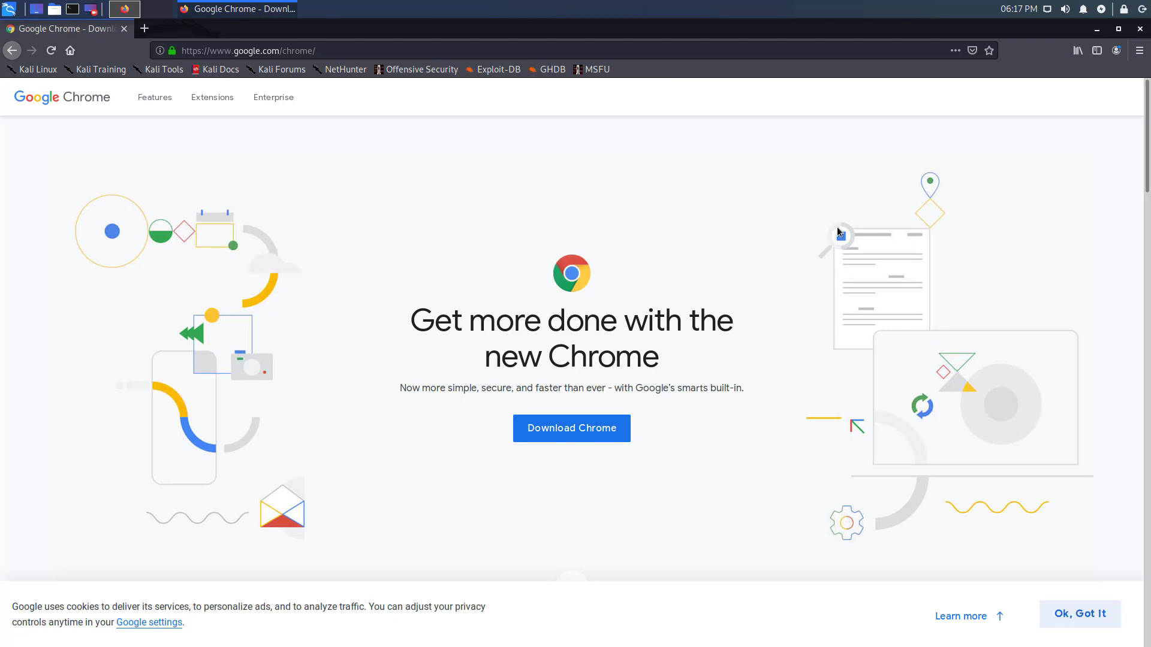
Download the 64 bit .deb Chrome package, save it to disk, and close Firefox.
{"action": "left_click", "coordinate": [570, 427]}
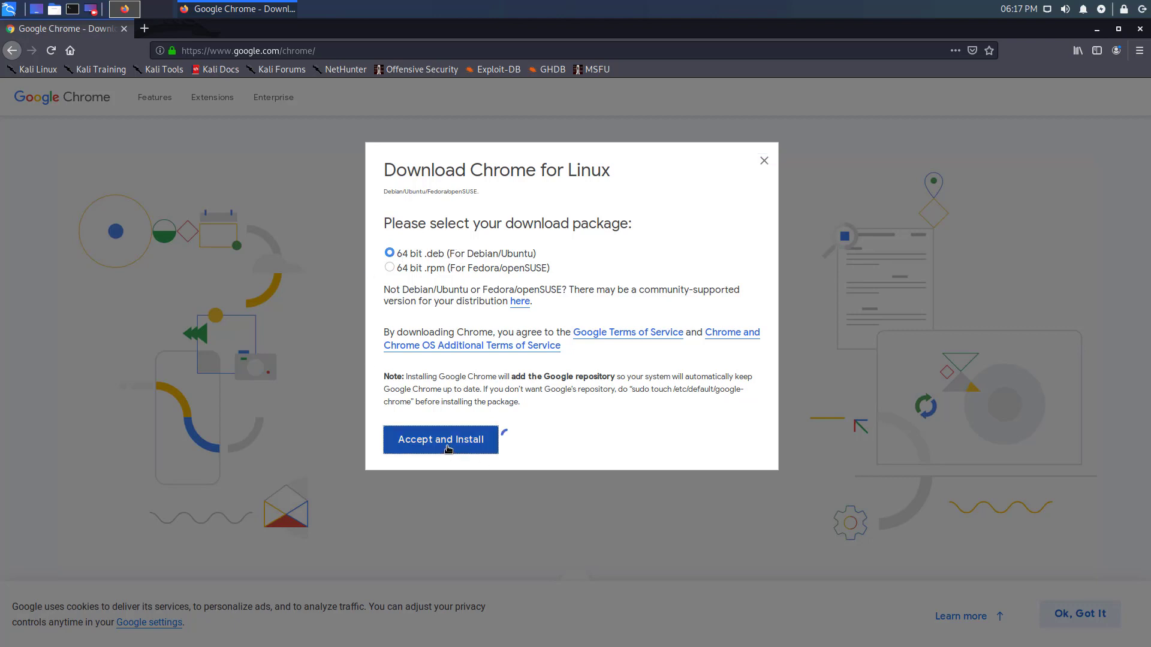
{"action": "left_click", "coordinate": [440, 440]}
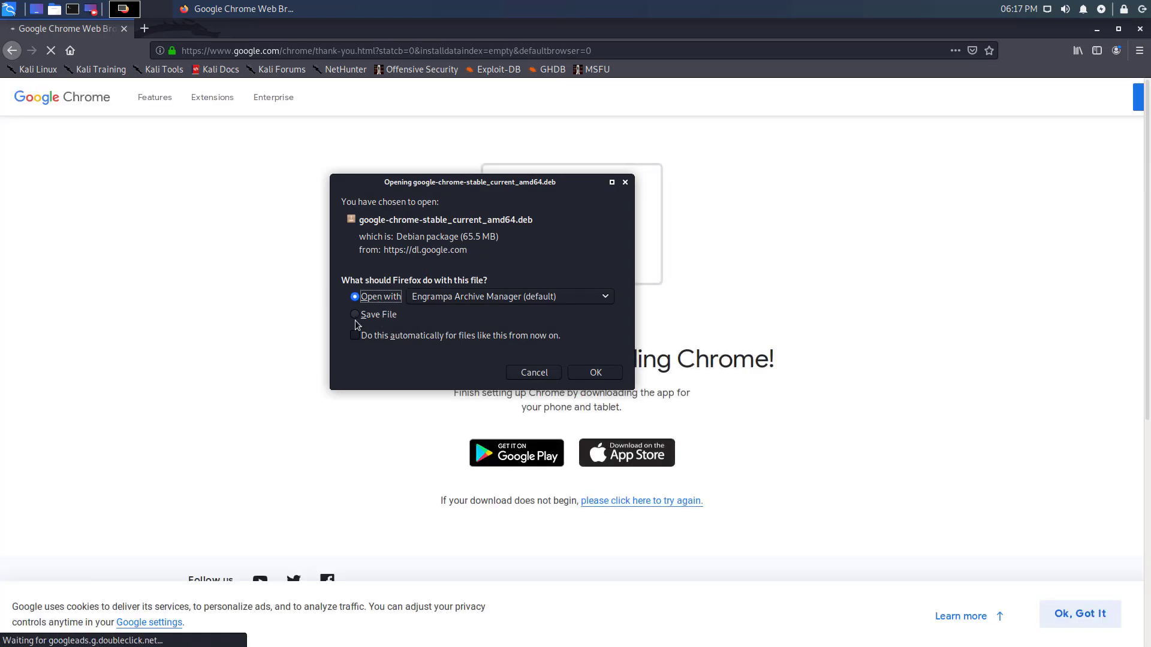
{"action": "left_click", "coordinate": [355, 314]}
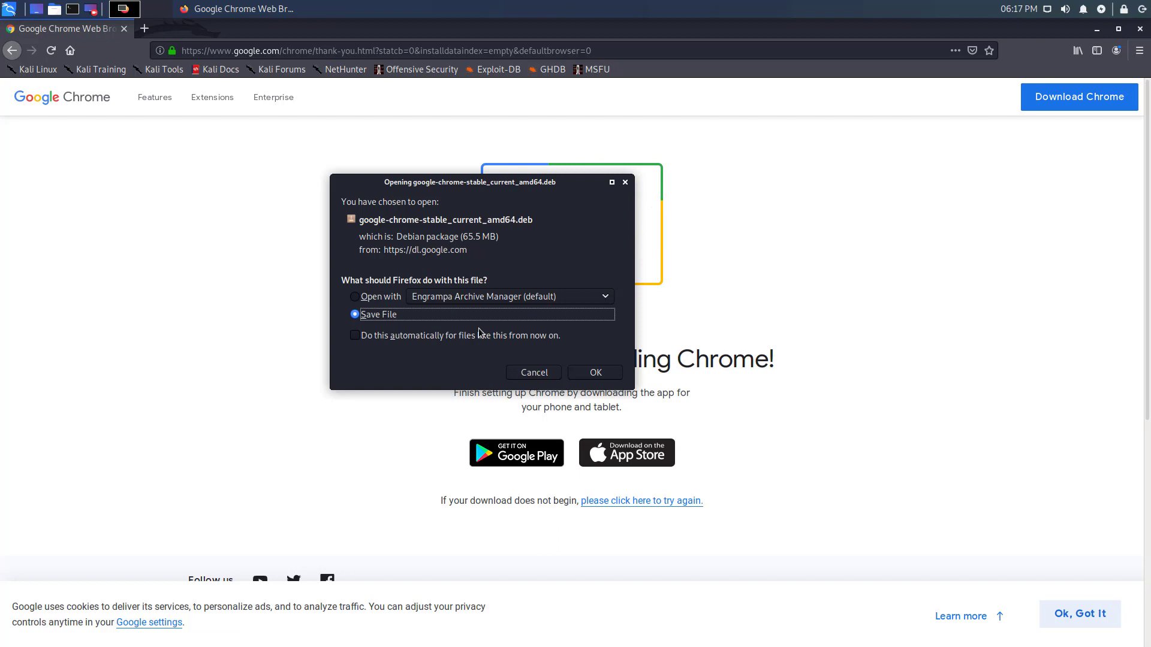
{"action": "left_click", "coordinate": [594, 372]}
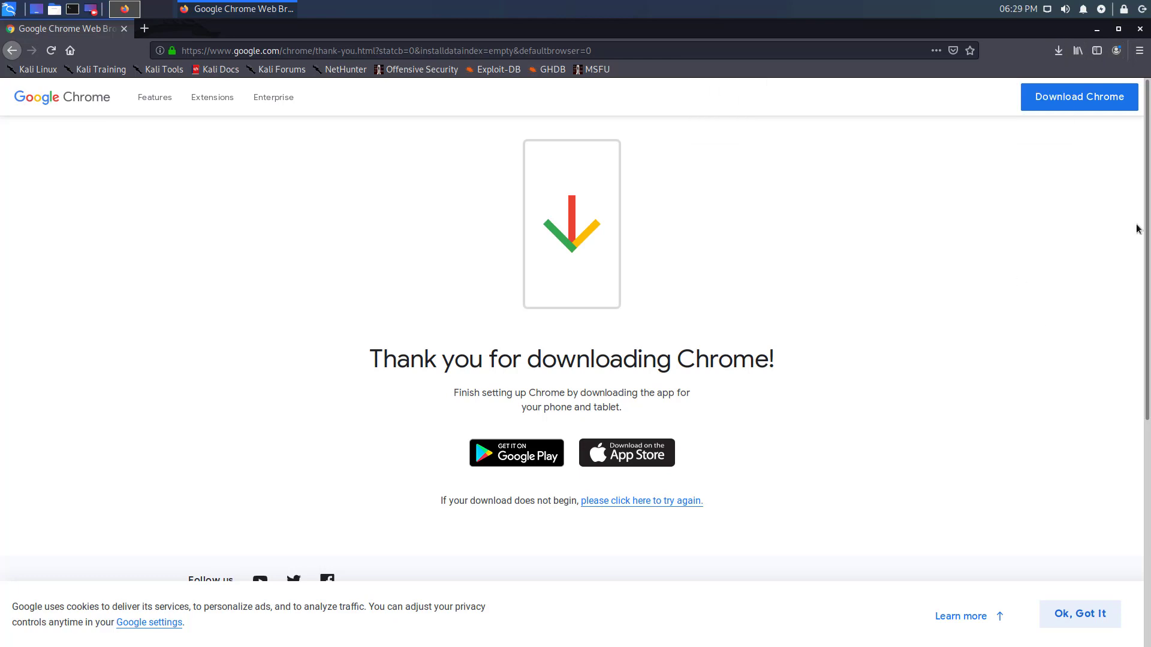
{"action": "left_click", "coordinate": [1058, 50]}
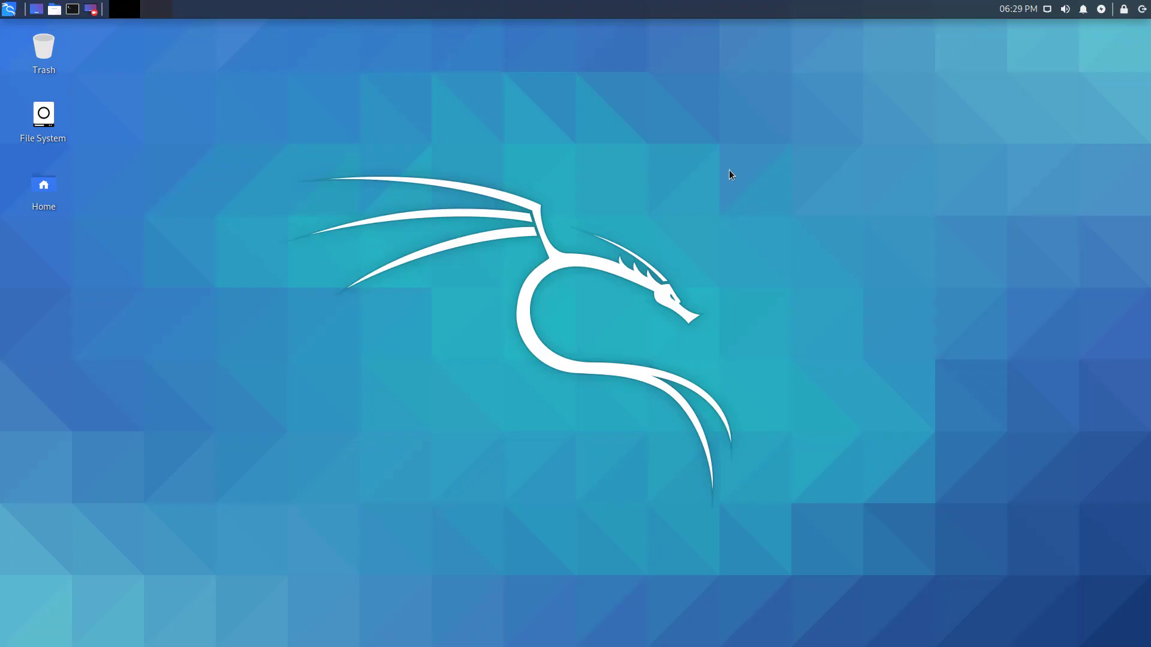
Run 'sudo apt update' with the password, then move into Downloads to find the Chrome .deb.
{"action": "left_click", "coordinate": [123, 8]}
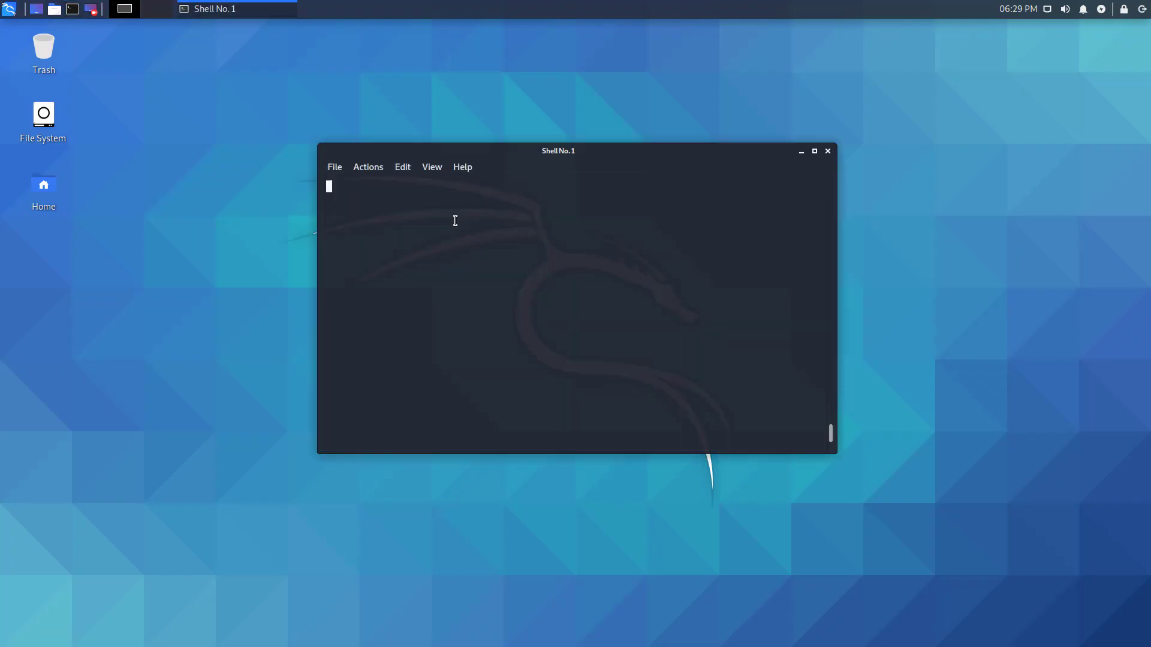
{"action": "type", "text": "sudo ap"}
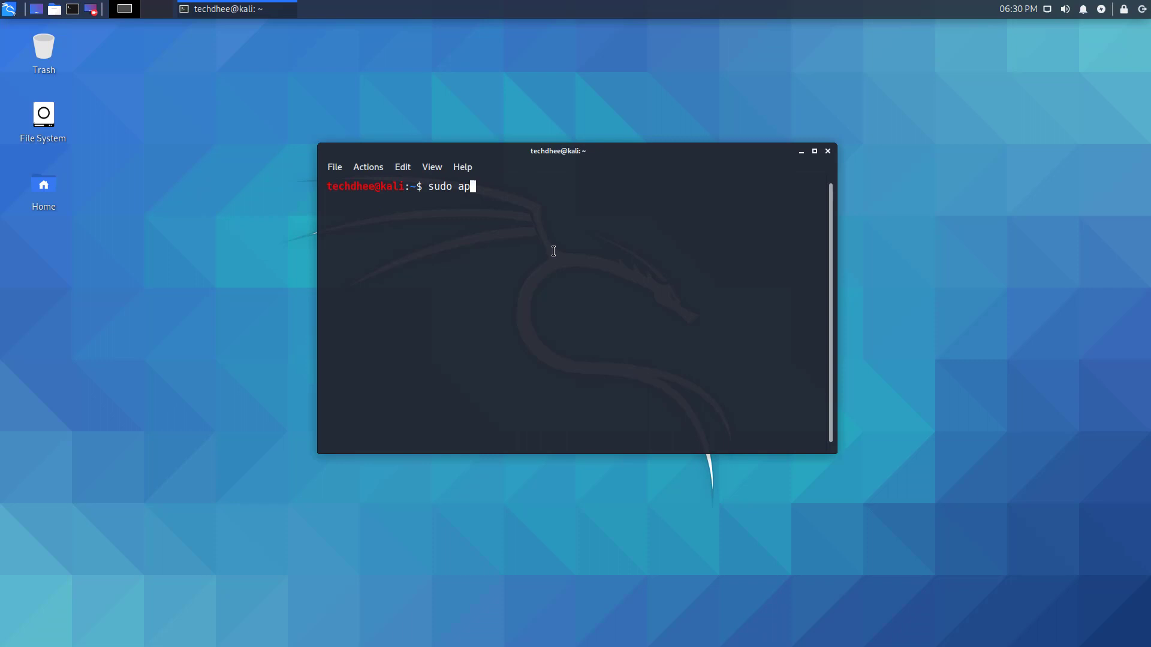
{"action": "key", "text": "Return"}
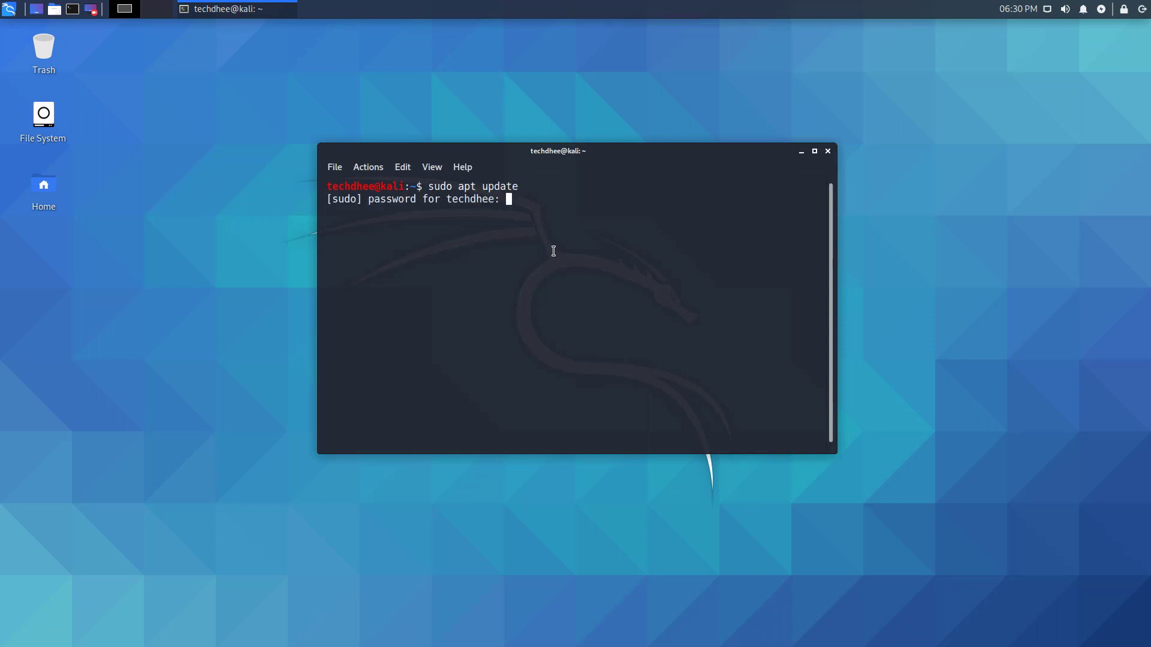
{"action": "key", "text": "Return"}
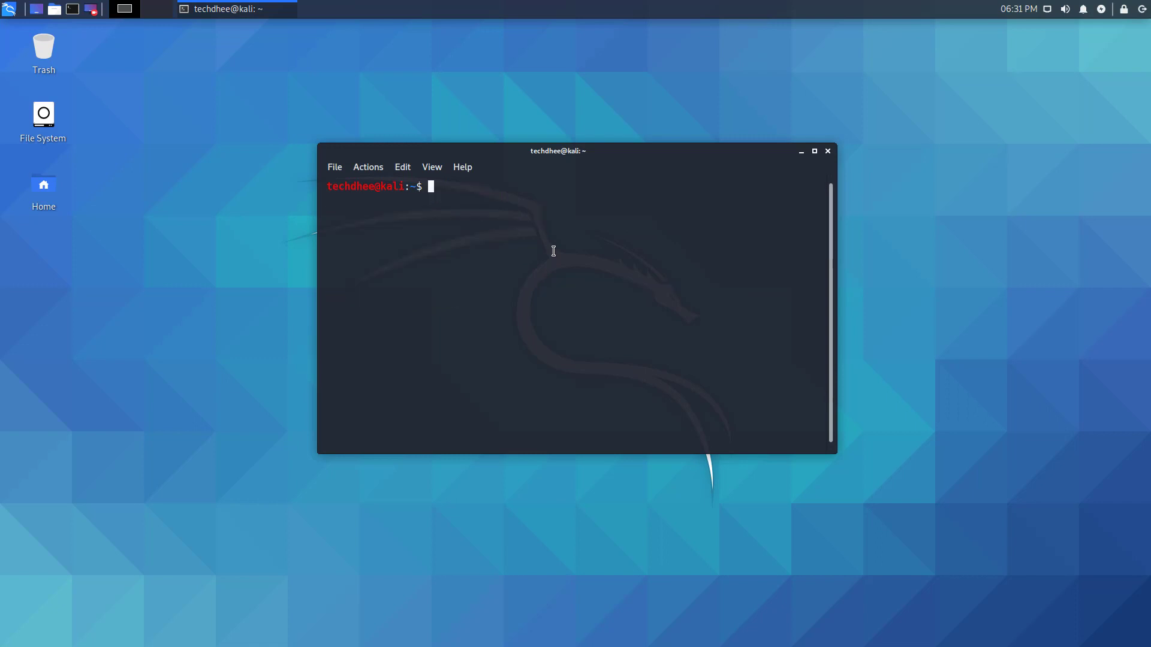
{"action": "type", "text": "cd"}
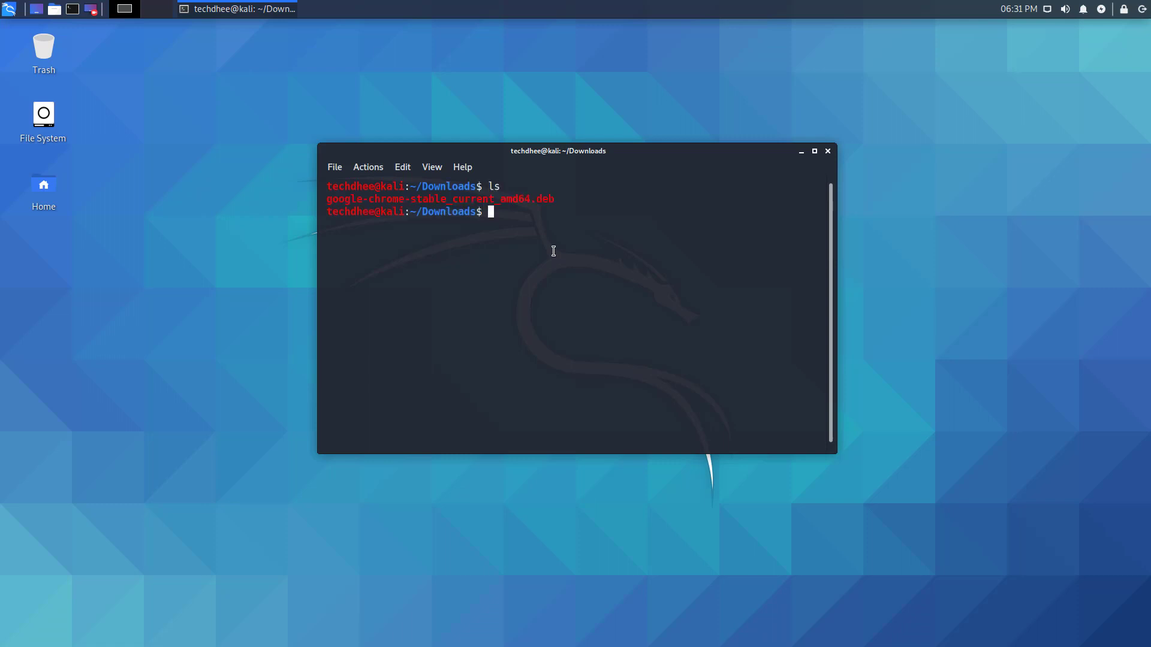
{"action": "type", "text": "sudo apt"}
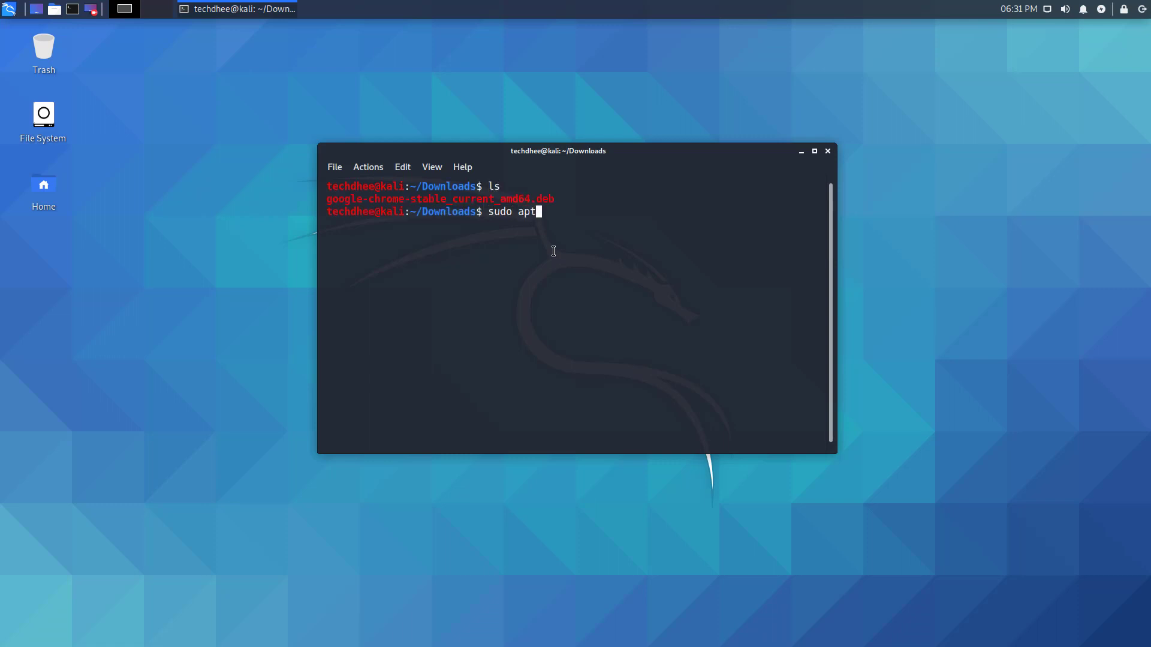
Install ./google-chrome-stable_current_amd64.deb via apt, confirm with 'y', then clear the terminal.
{"action": "type", "text": "install ./google-chrome-stable_current_amd64.deb"}
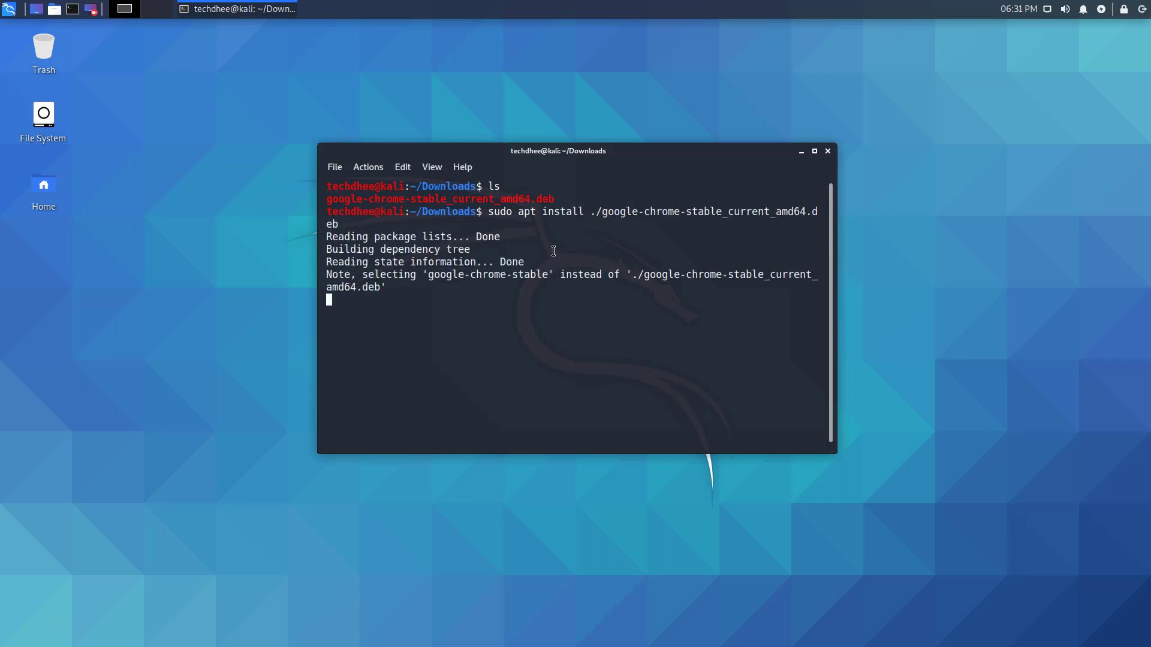
{"action": "type", "text": "y"}
{"action": "type", "text": "cl"}
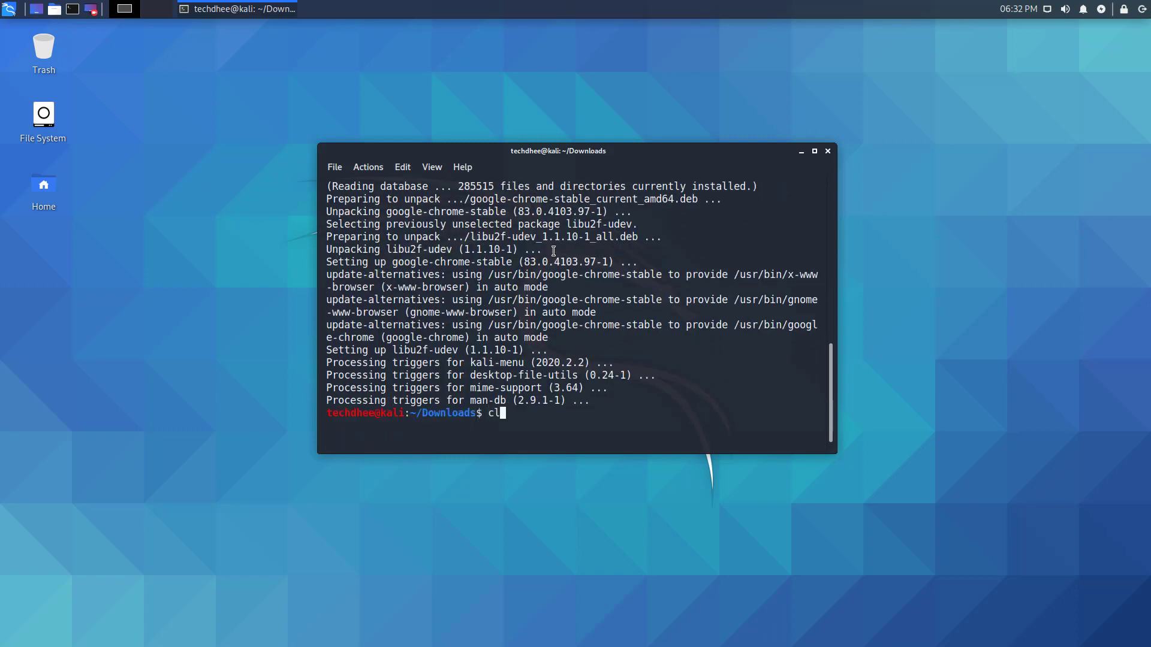
{"action": "key", "text": "Return"}
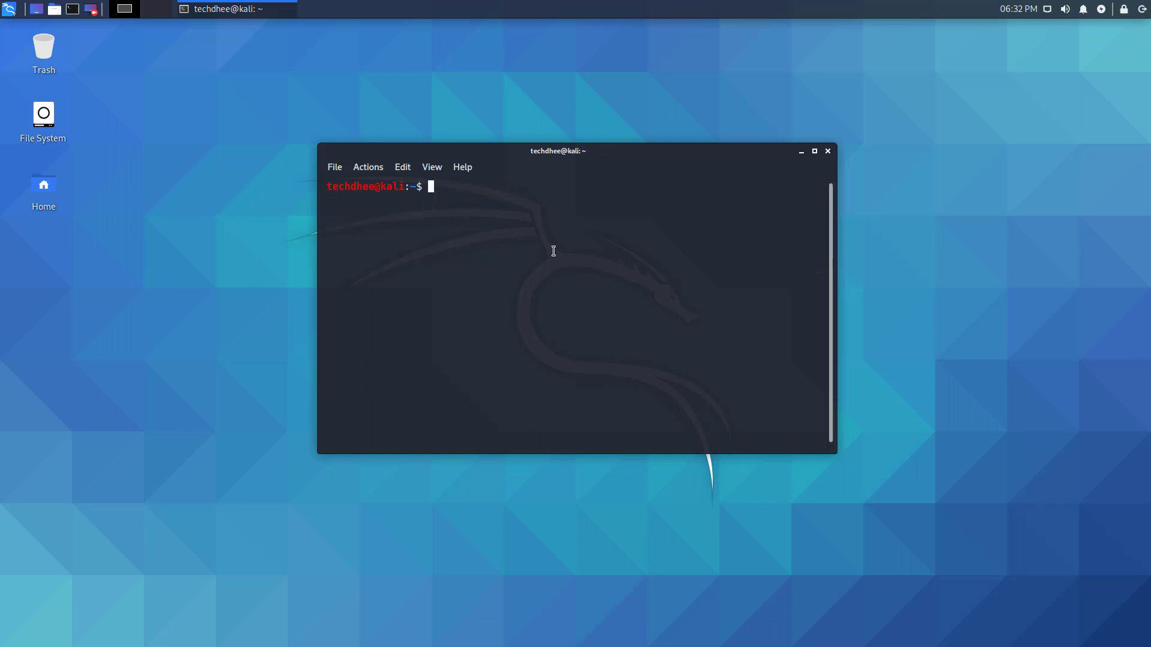
Run google-chrome, untick default-browser and usage-statistics options, and confirm to reach the welcome page.
{"action": "type", "text": "google-chrome"}
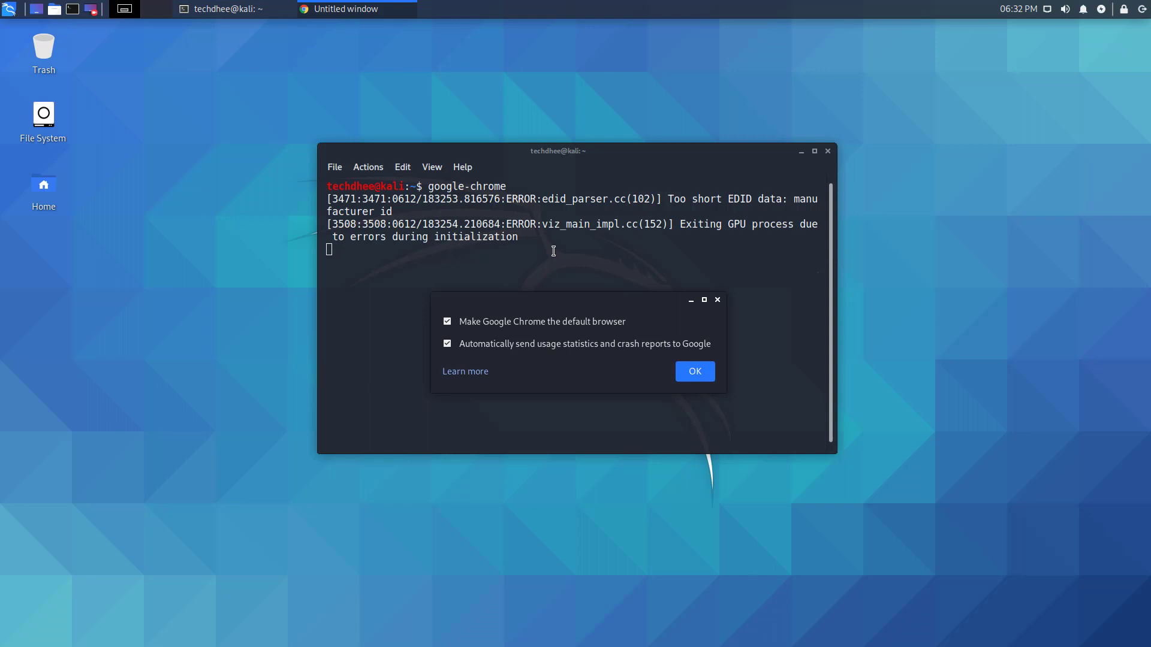
{"action": "mouse_move", "coordinate": [572, 321]}
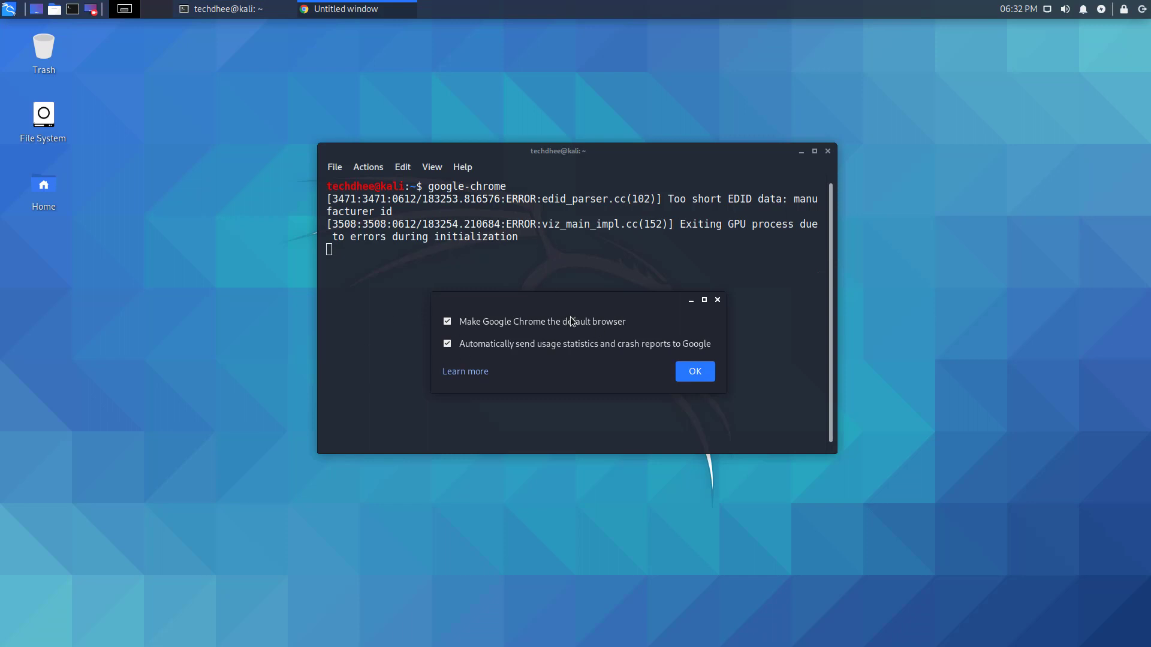
{"action": "left_click", "coordinate": [447, 321]}
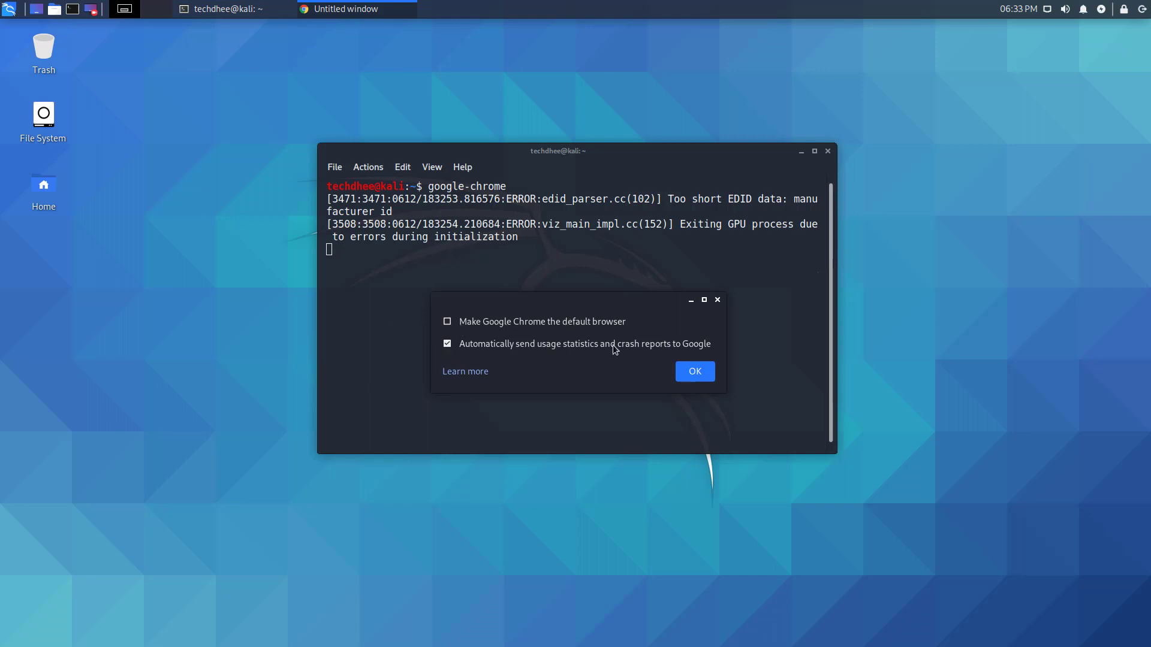
{"action": "left_click", "coordinate": [446, 344]}
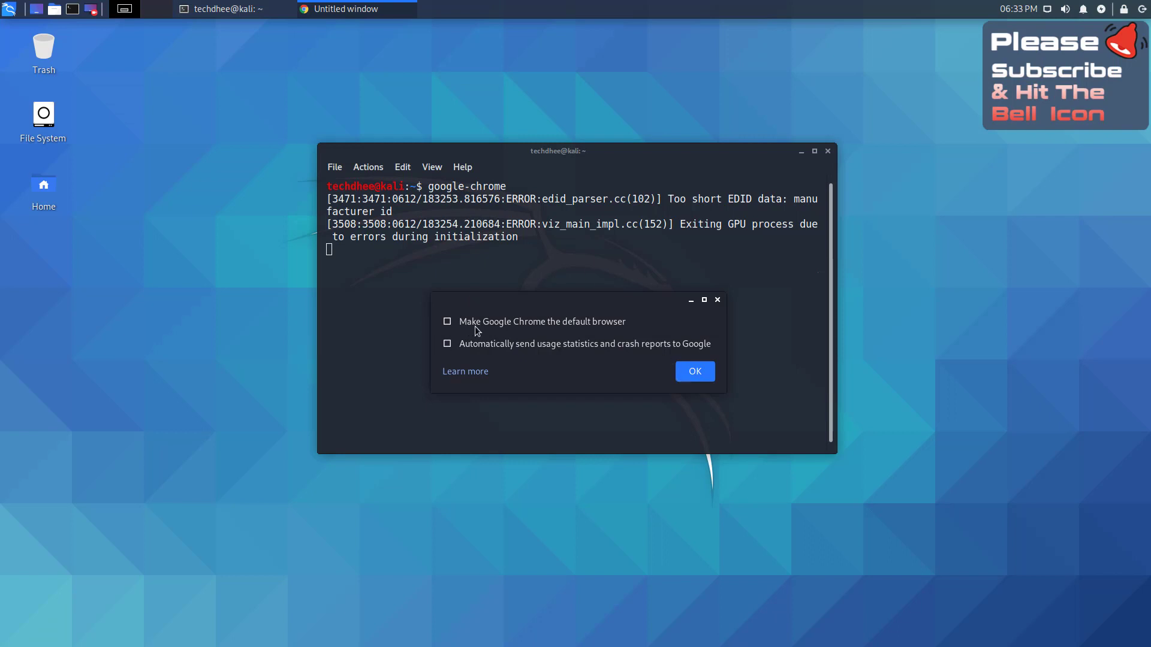
{"action": "left_click", "coordinate": [693, 370]}
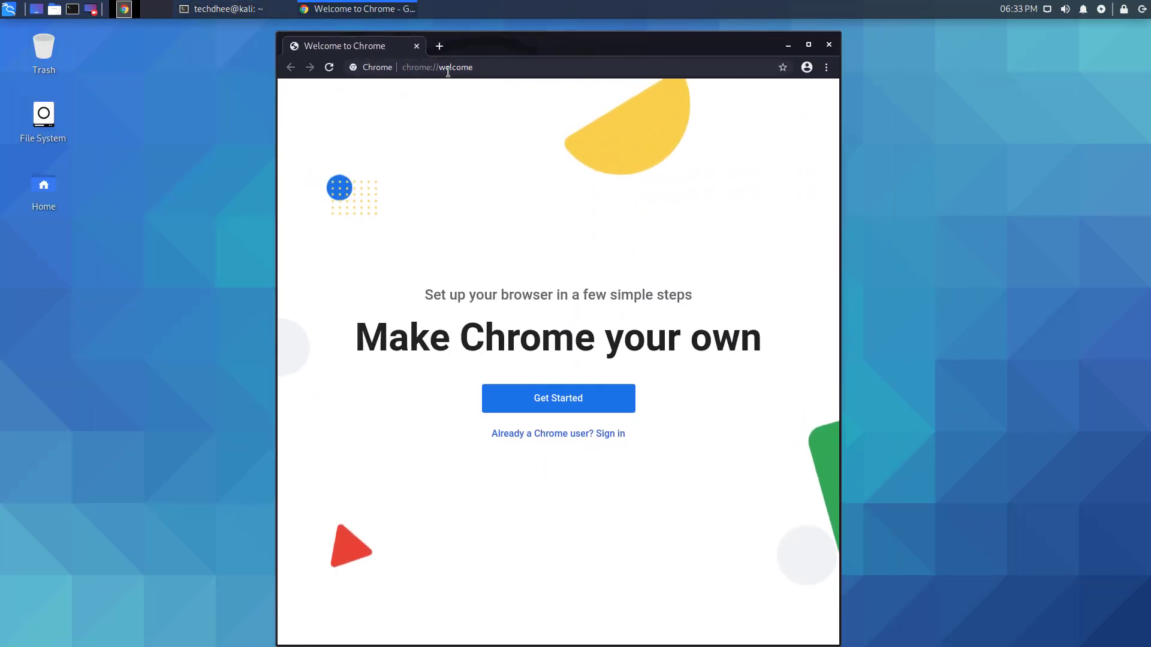
Check About Google Chrome shows version 83.0.4103.97, then close Chrome and the terminal.
{"action": "left_click", "coordinate": [826, 67]}
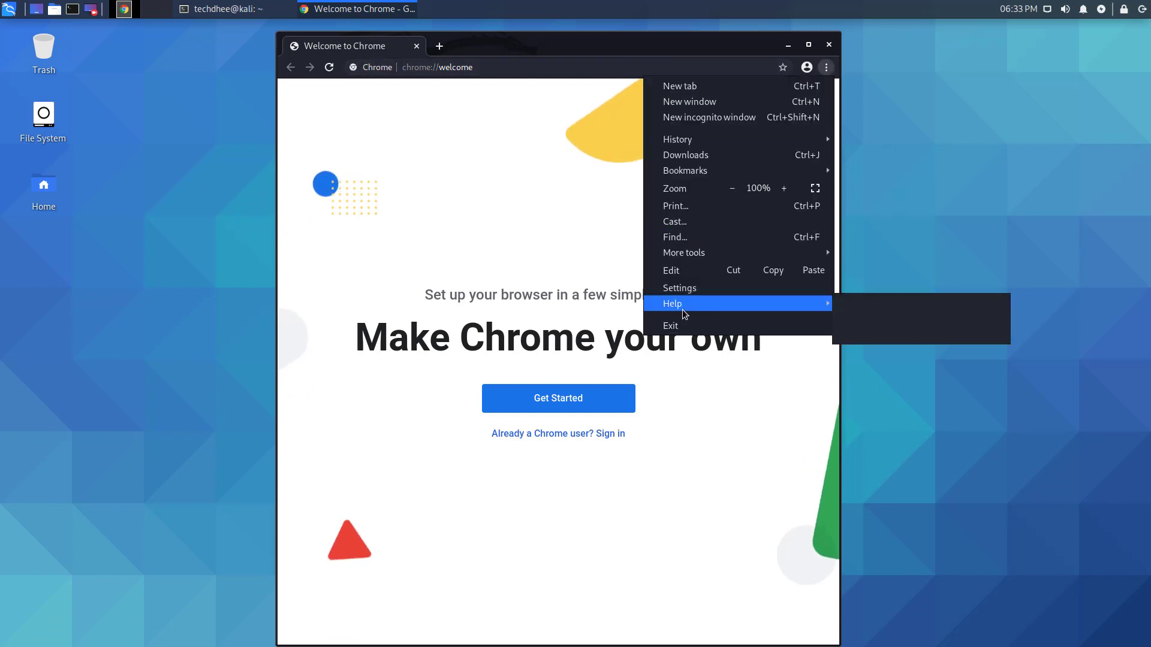
{"action": "left_click", "coordinate": [671, 304]}
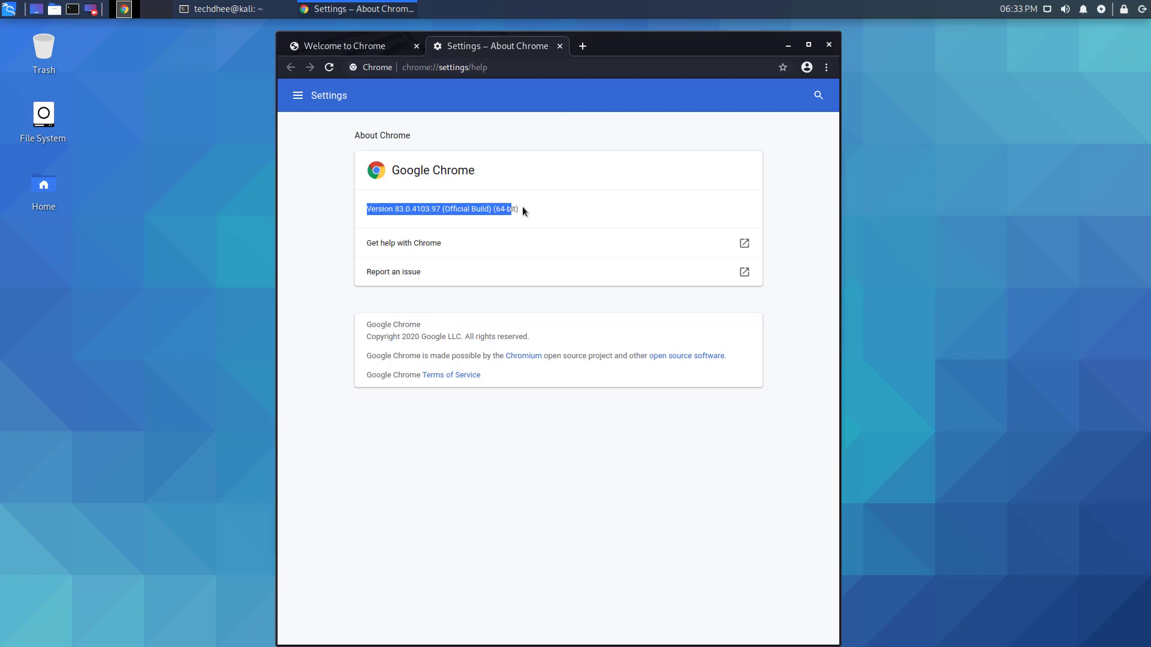
{"action": "left_click", "coordinate": [828, 44]}
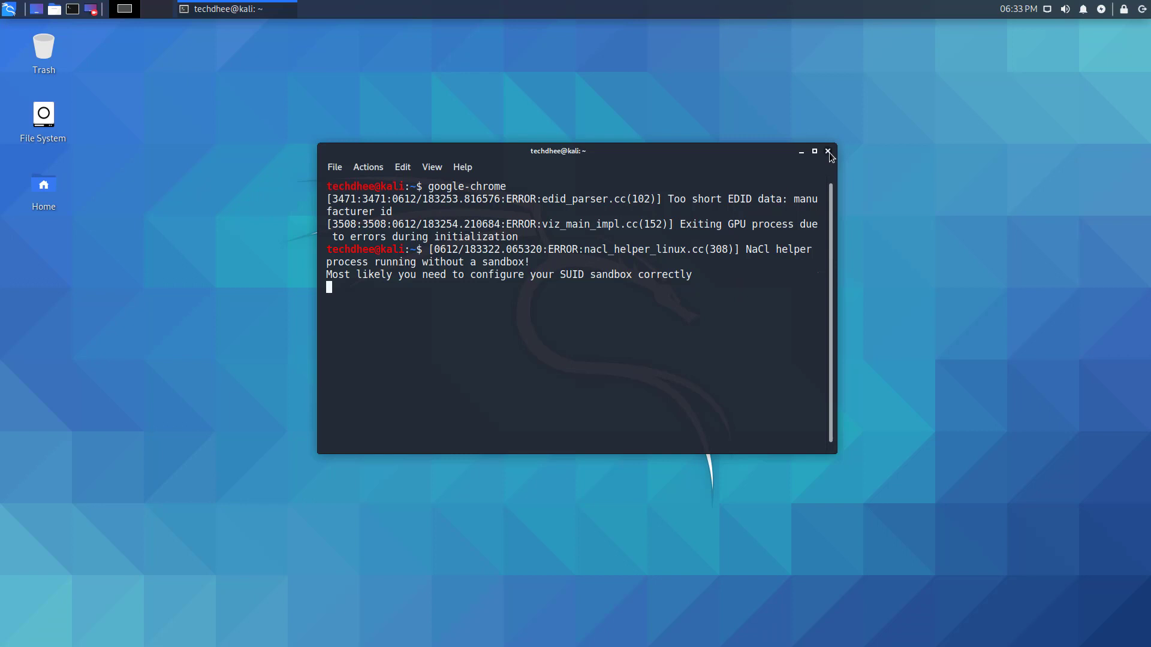
{"action": "left_click", "coordinate": [828, 151]}
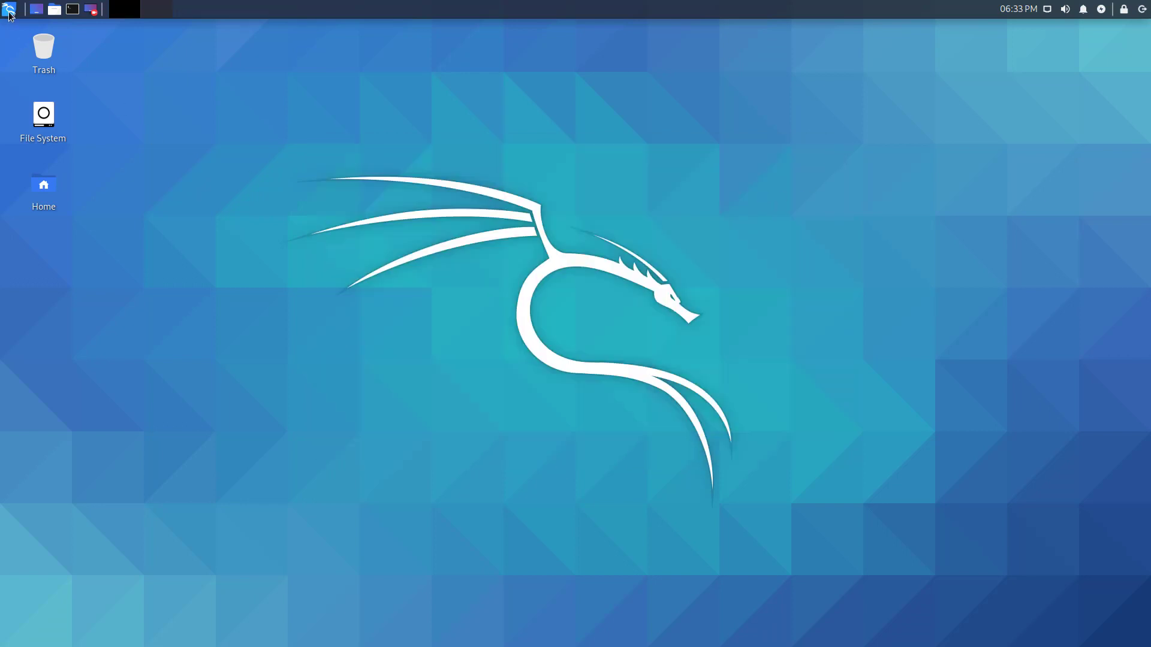
Search the application menu for 'goog', add Google Chrome to Favorites, and launch it from there.
{"action": "left_click", "coordinate": [10, 9]}
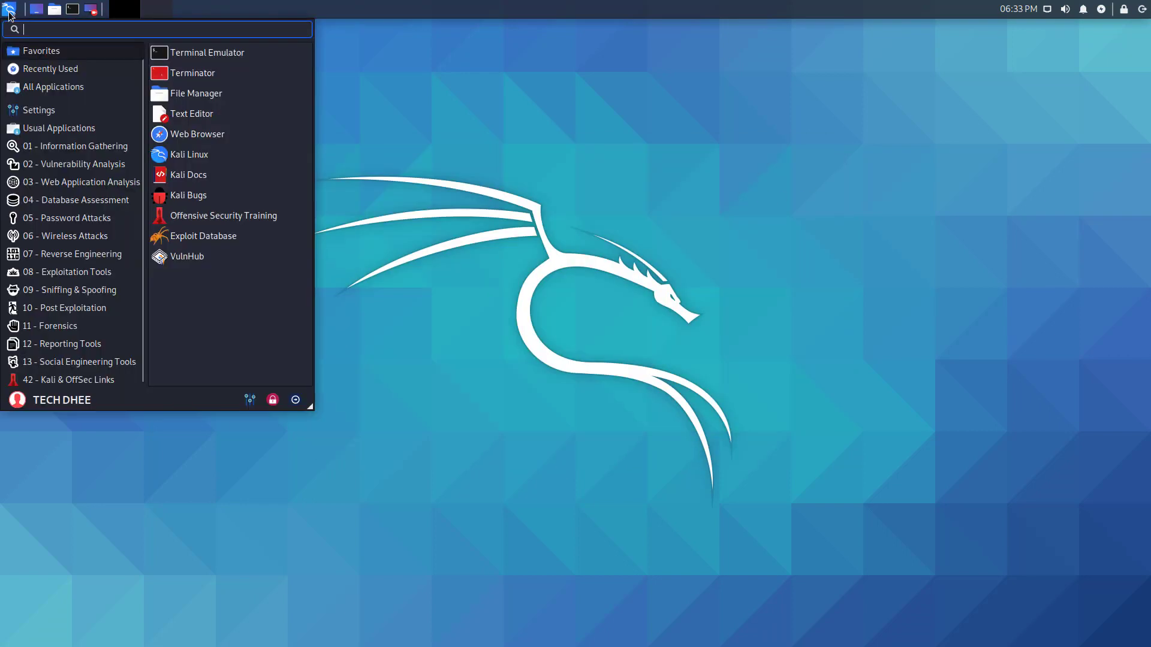
{"action": "type", "text": "goog"}
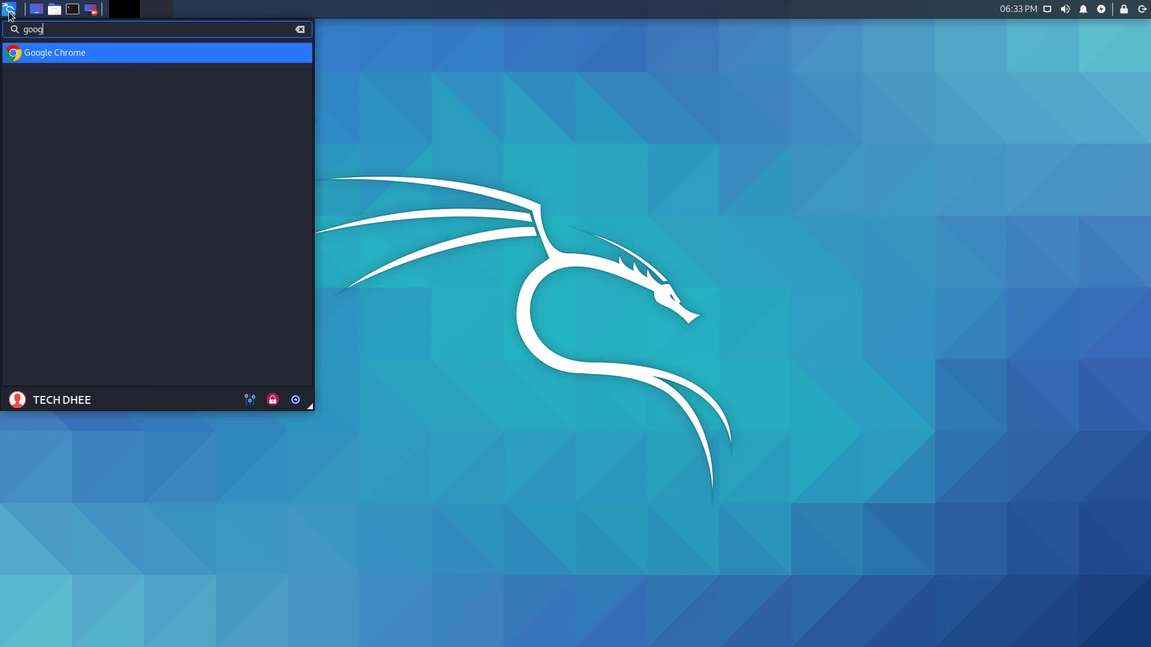
{"action": "mouse_move", "coordinate": [67, 58]}
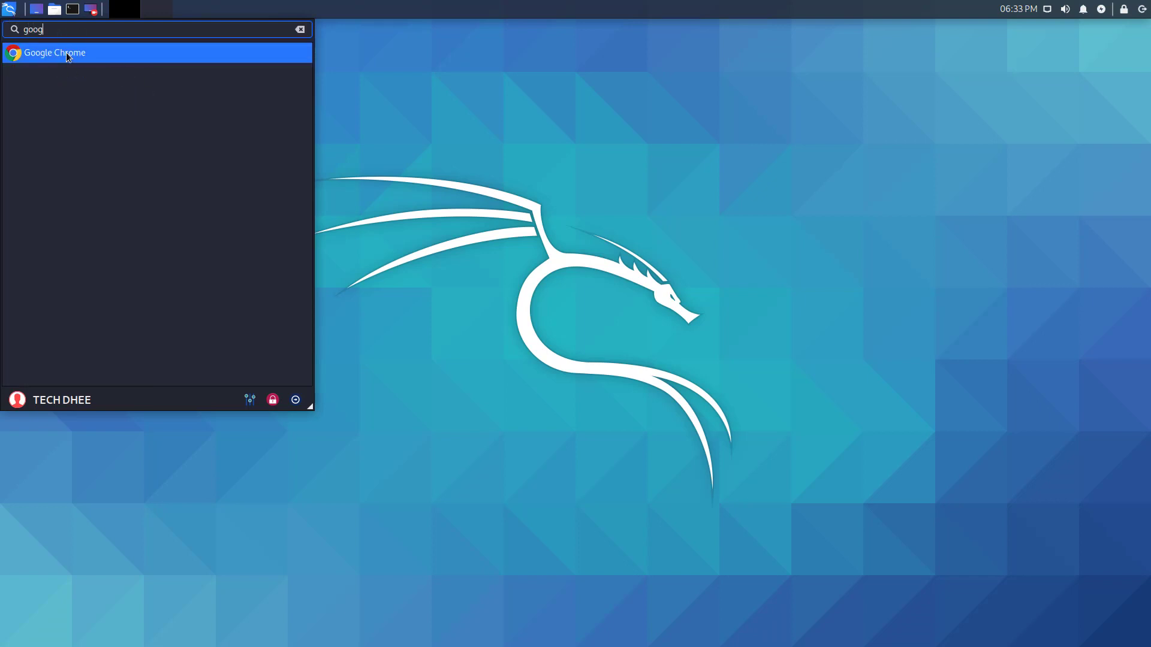
{"action": "right_click", "coordinate": [54, 51]}
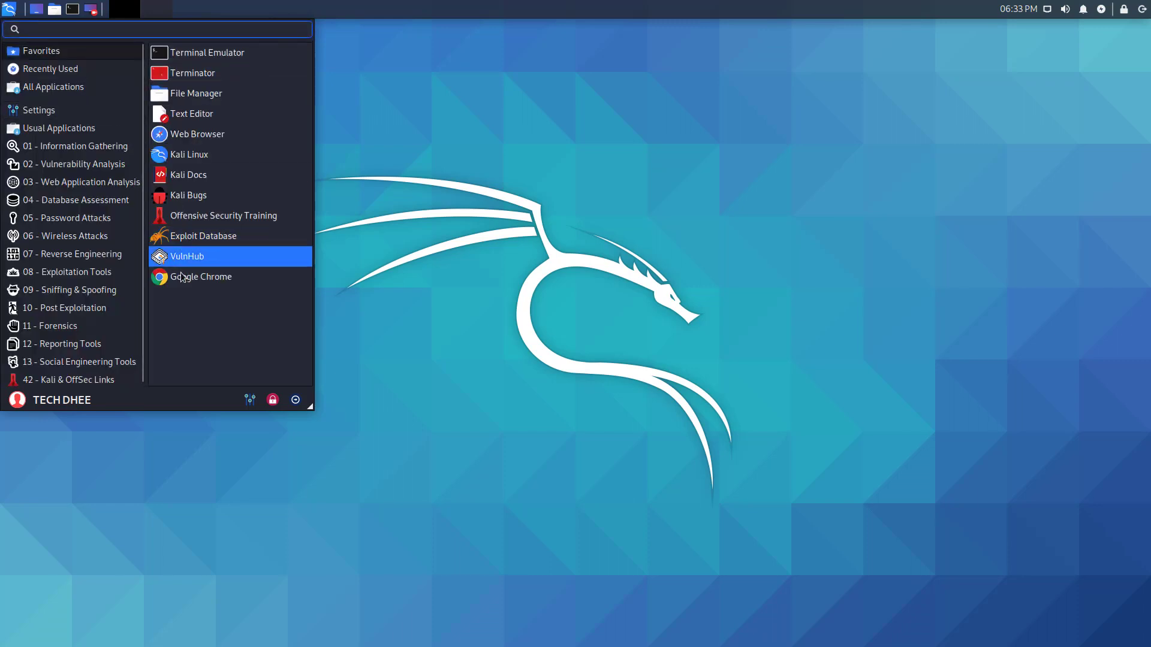
{"action": "left_click", "coordinate": [200, 277]}
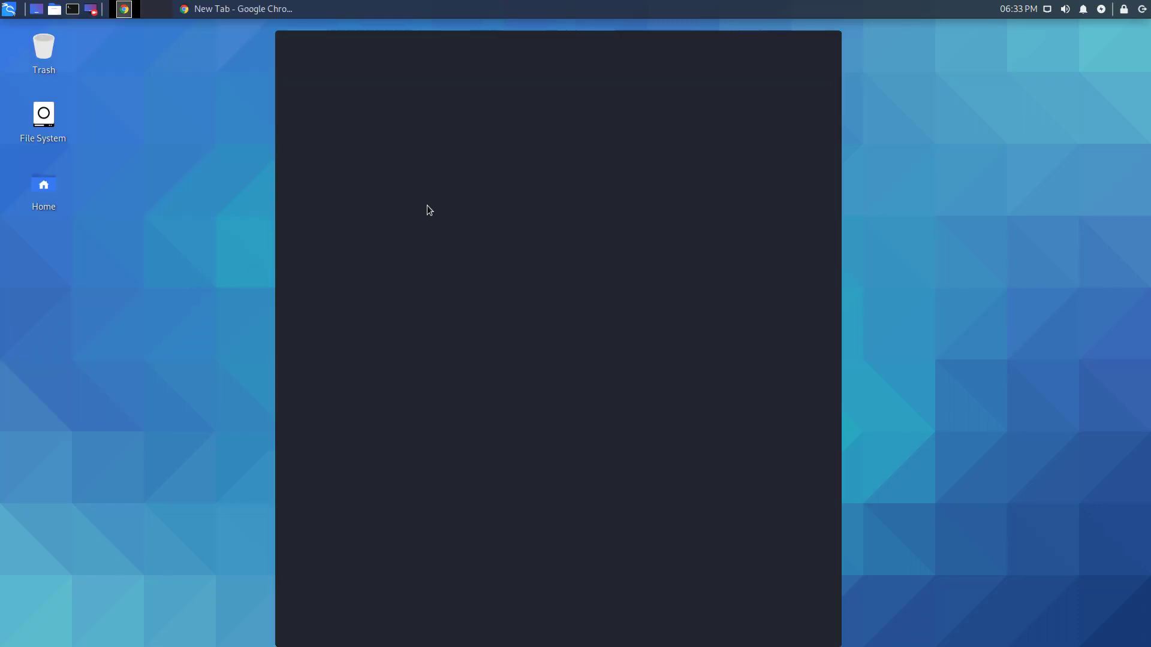